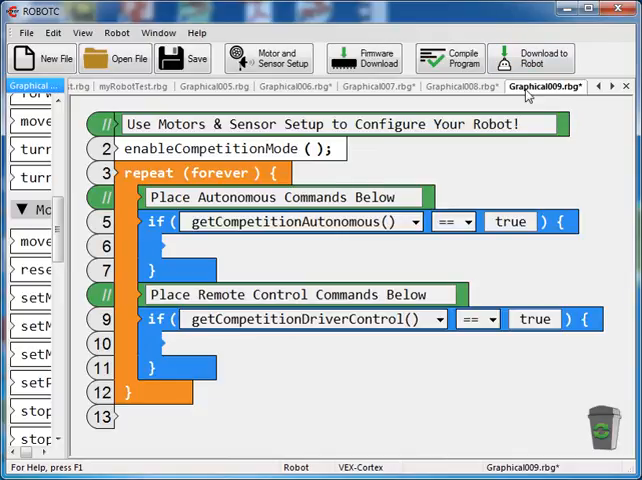
pyautogui.moveTo(94, 214)
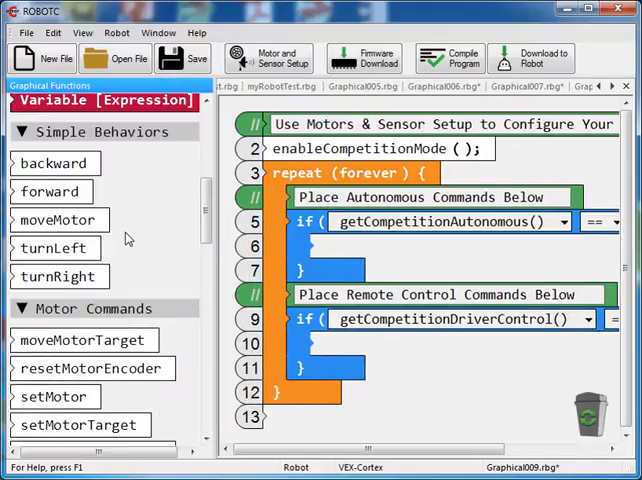
# Scroll the graphical functions list down to the Remote Control blocks with tankControl
pyautogui.scroll(-3)
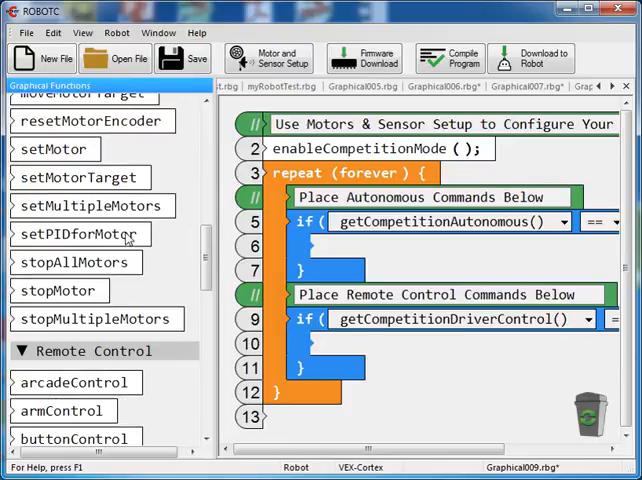
pyautogui.scroll(-3)
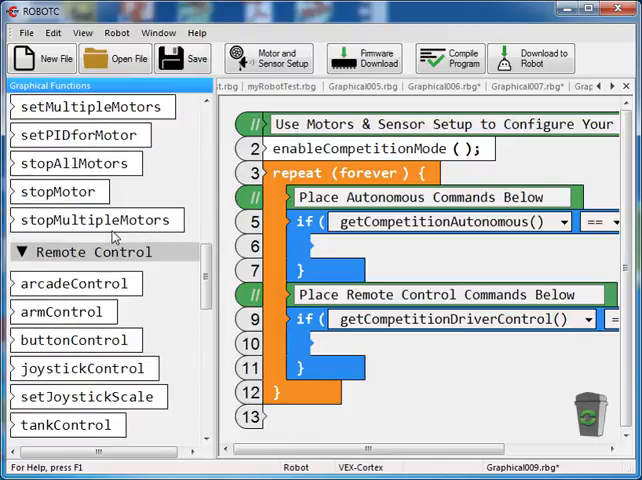
pyautogui.scroll(-3)
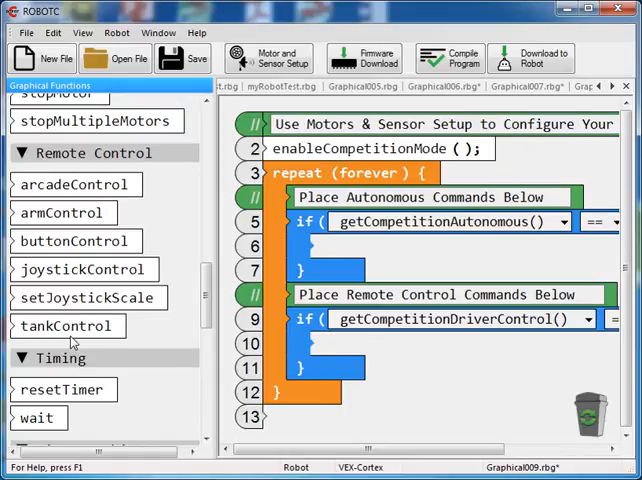
pyautogui.moveTo(66, 195)
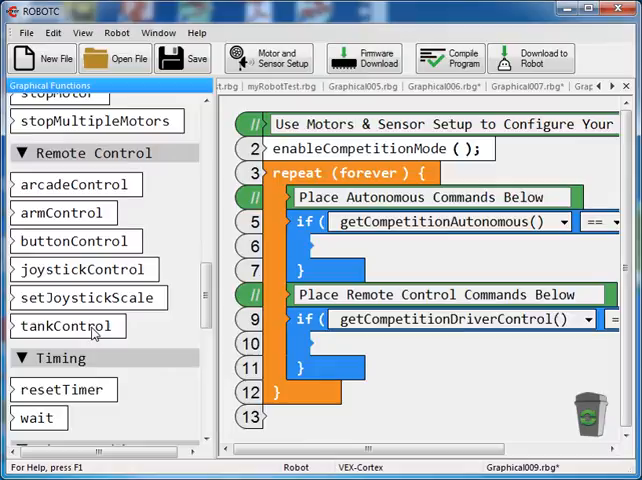
pyautogui.moveTo(90, 333)
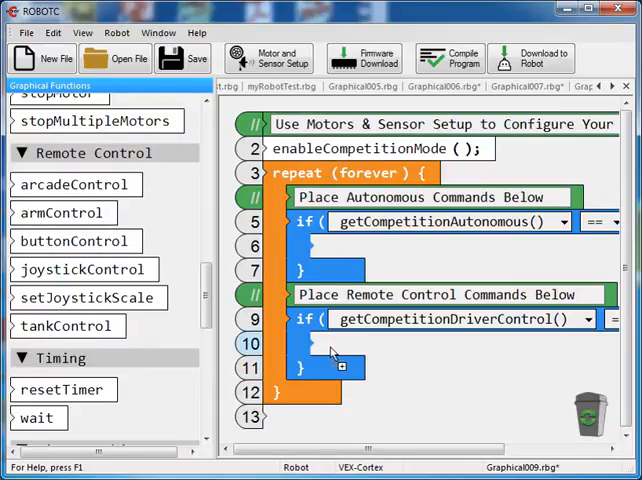
# Place tankControl under getCompetitionDriverControl with Ch3, Ch2 and a value of 100
pyautogui.moveTo(68, 325); pyautogui.dragTo(340, 343)
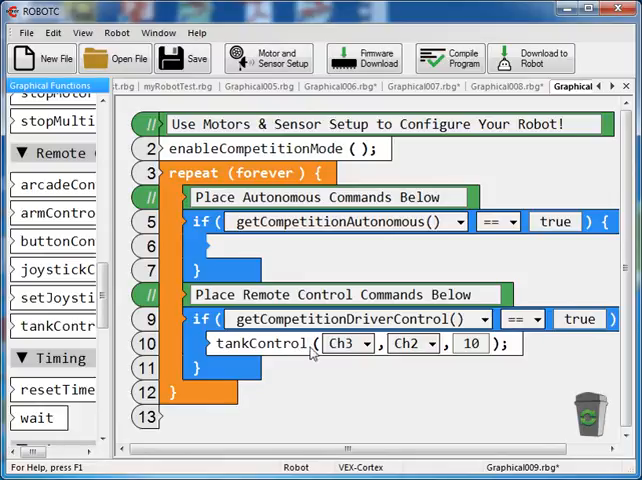
pyautogui.moveTo(398, 349)
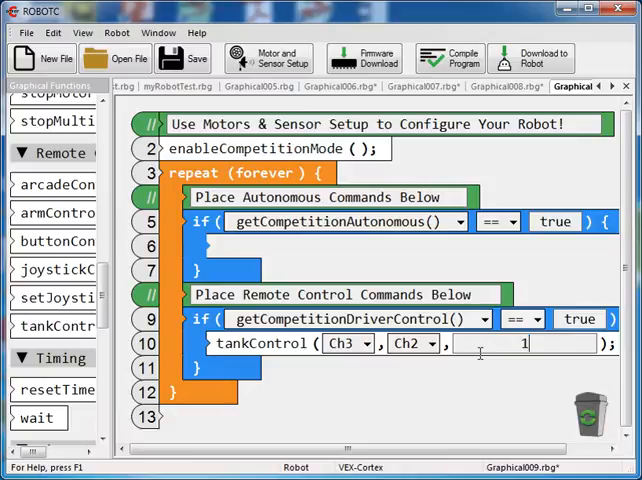
pyautogui.write('100')
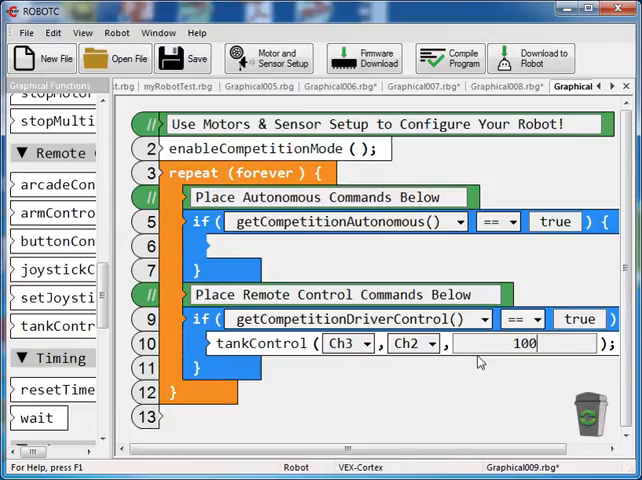
pyautogui.moveTo(307, 344)
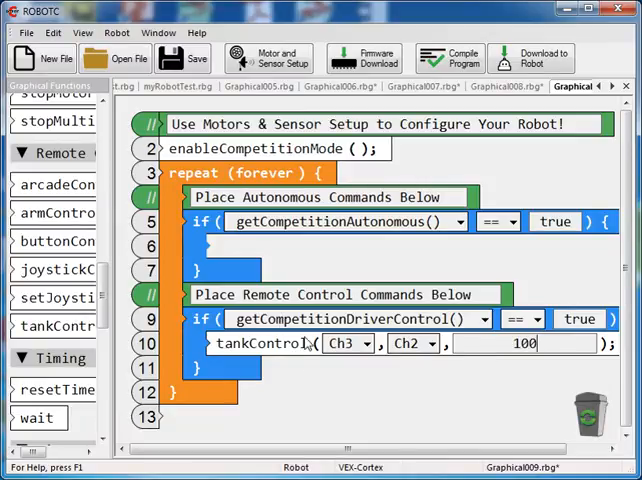
pyautogui.moveTo(335, 389)
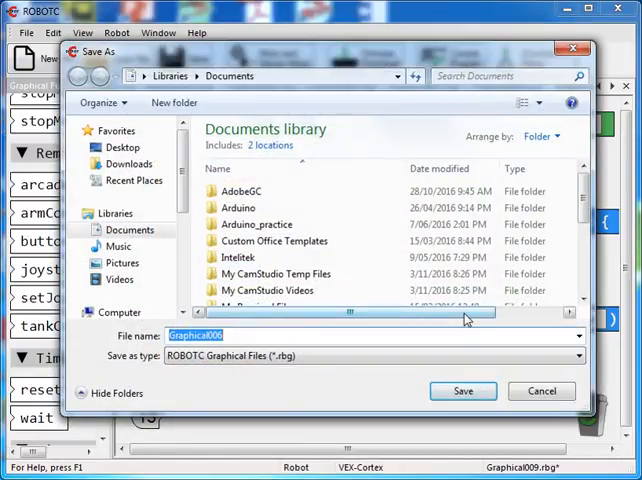
# Save the program as 'robot', replacing the existing robot.rbg
pyautogui.write('robot')
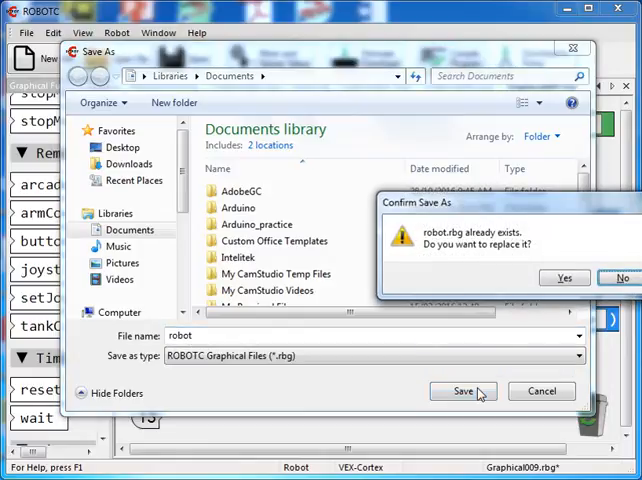
pyautogui.click(564, 277)
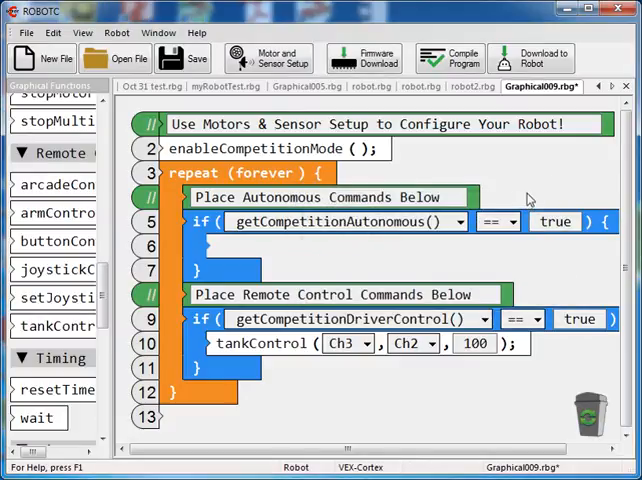
pyautogui.moveTo(308, 385)
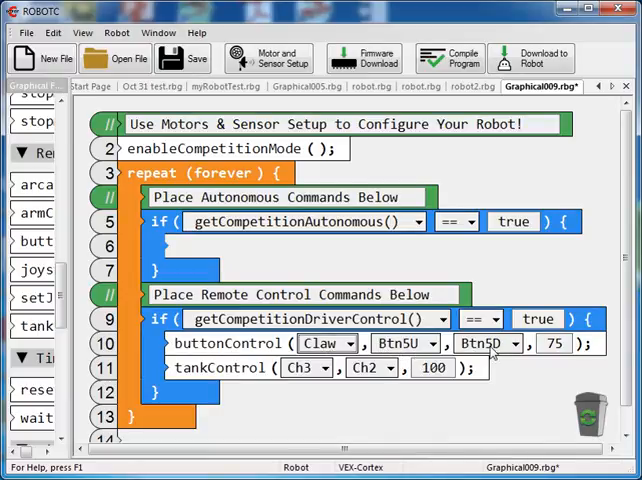
pyautogui.moveTo(520, 347)
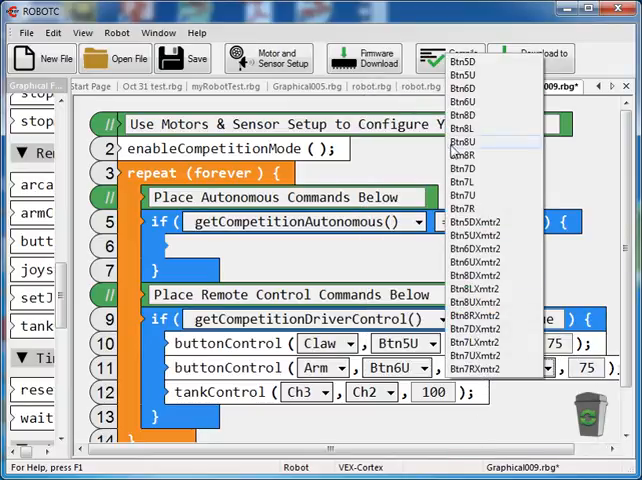
# Set the Arm buttonControl's second button to Btn6D
pyautogui.click(465, 61)
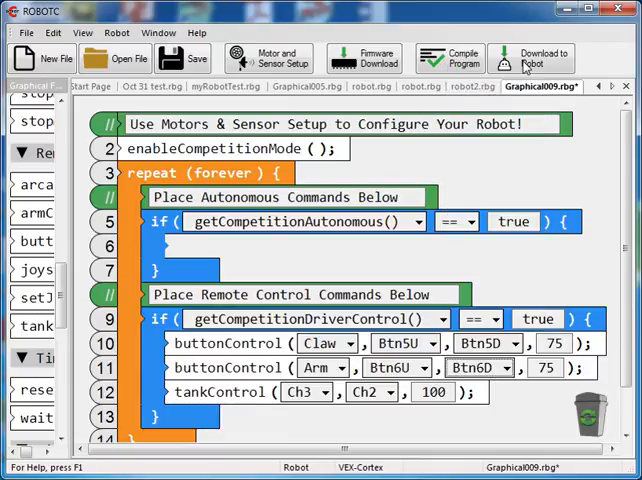
# Save as Graphical009, download to the robot, and close the Program Debug window
pyautogui.click(183, 58)
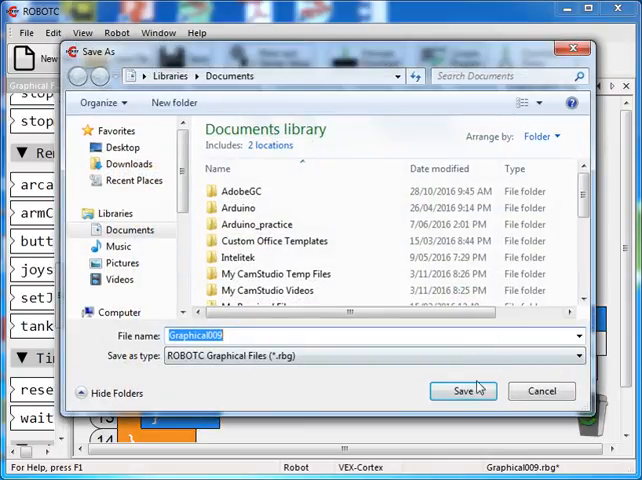
pyautogui.click(463, 391)
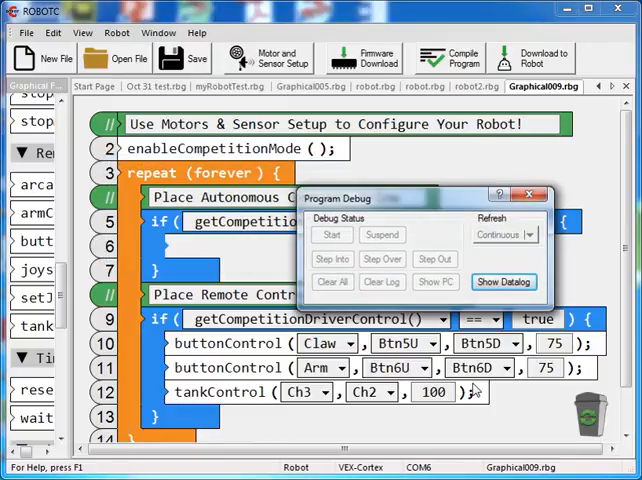
pyautogui.click(332, 234)
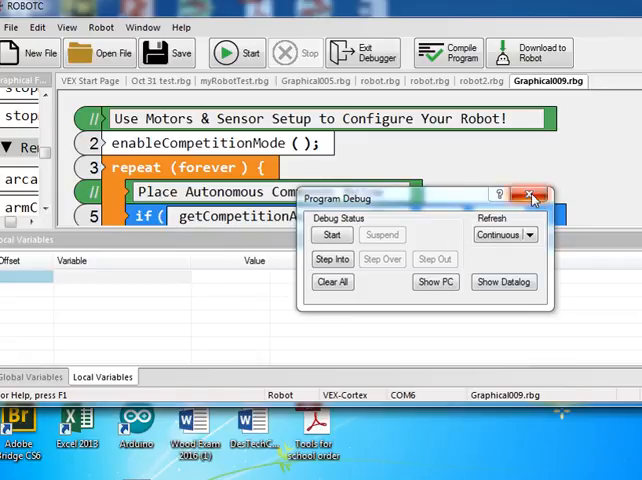
pyautogui.click(530, 195)
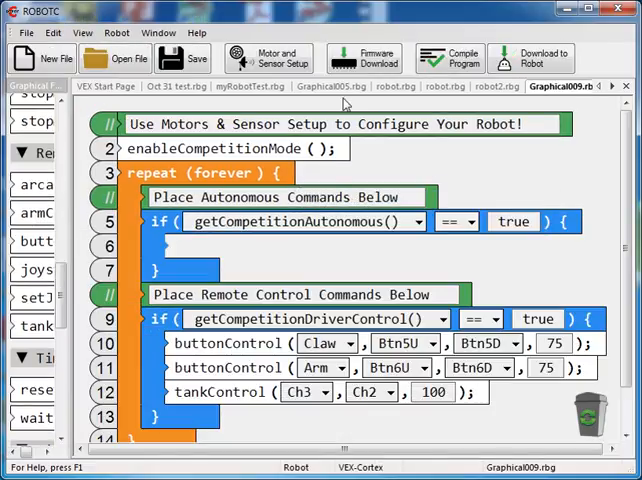